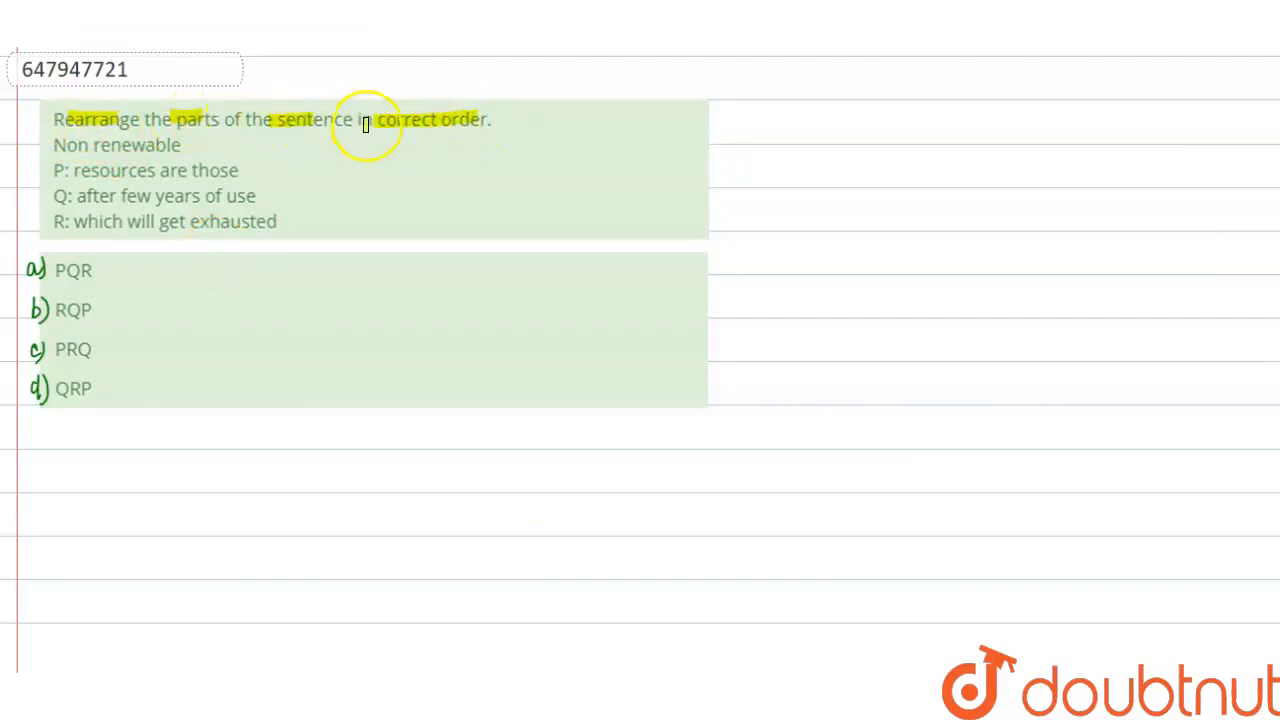
{"action": "mouse_move", "coordinate": [372, 272]}
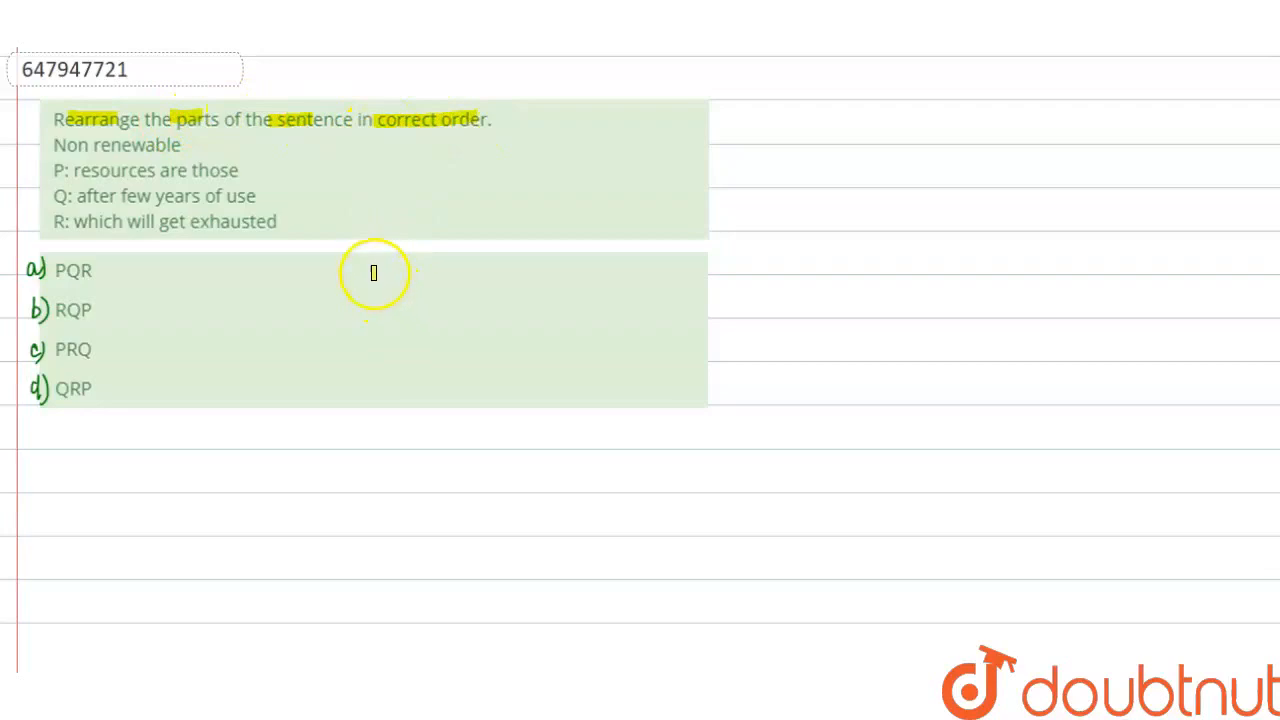
{"action": "mouse_move", "coordinate": [112, 136]}
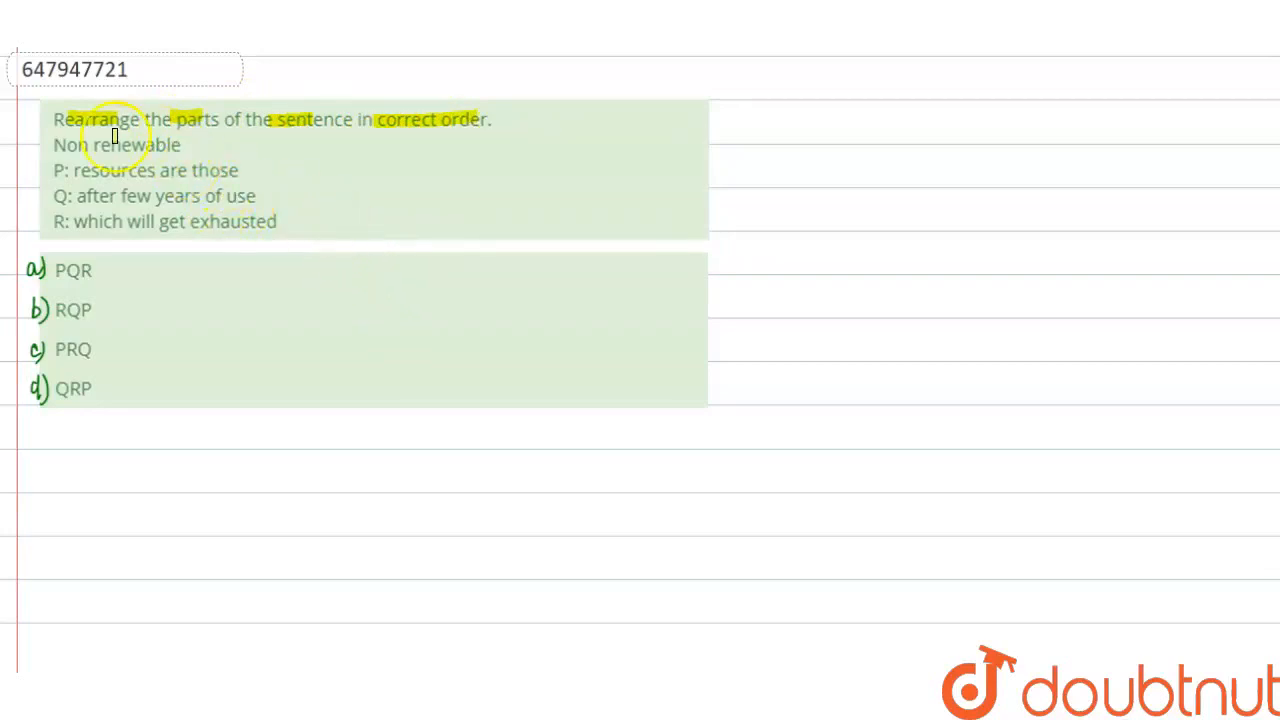